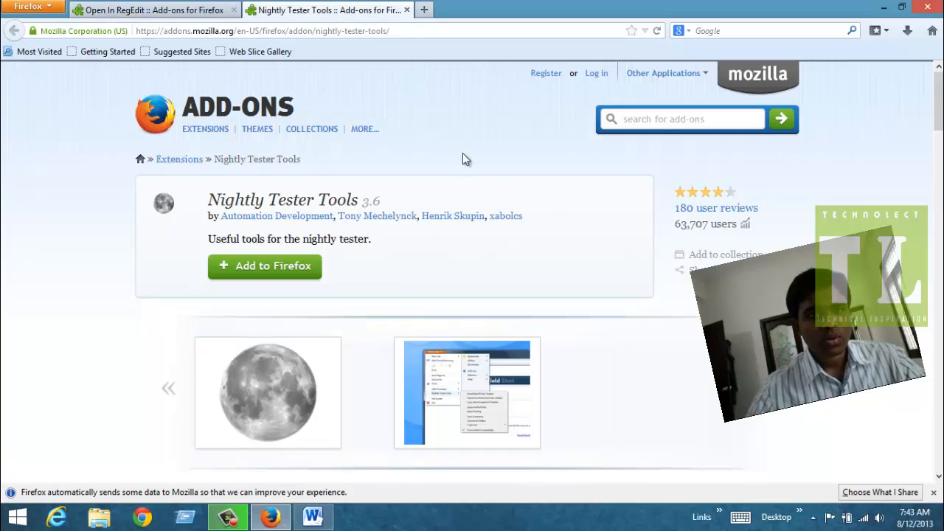
Check the Nightly Tester Tools menu, then view the Open In RegEdit add-on page
click(28, 6)
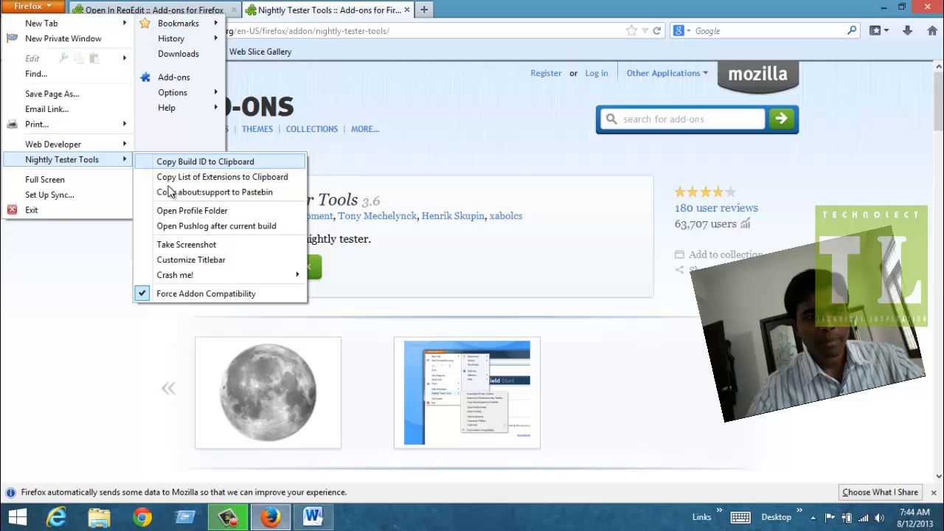
click(206, 294)
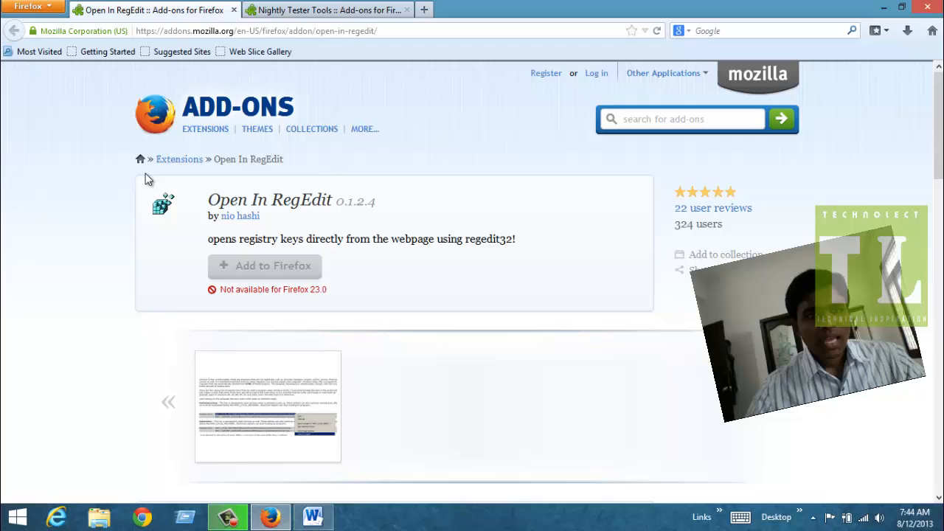
mouse_move(387, 324)
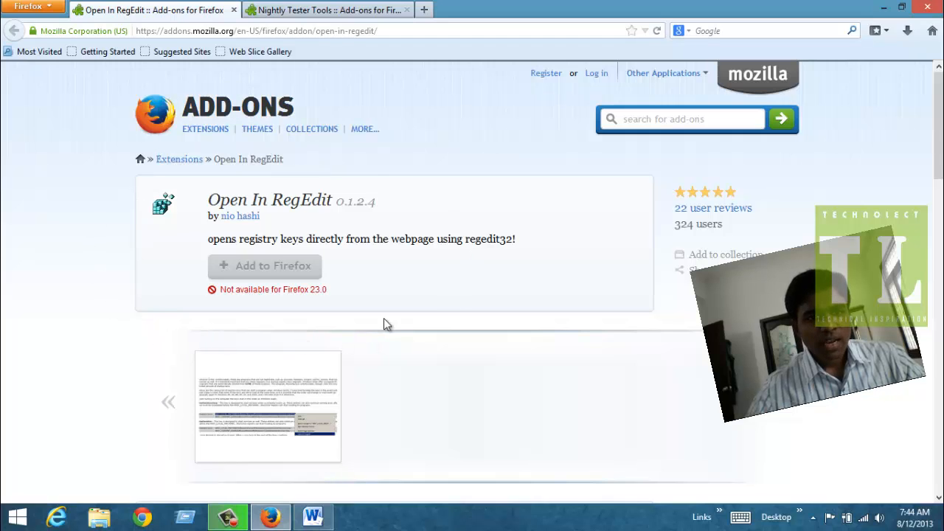
mouse_move(433, 273)
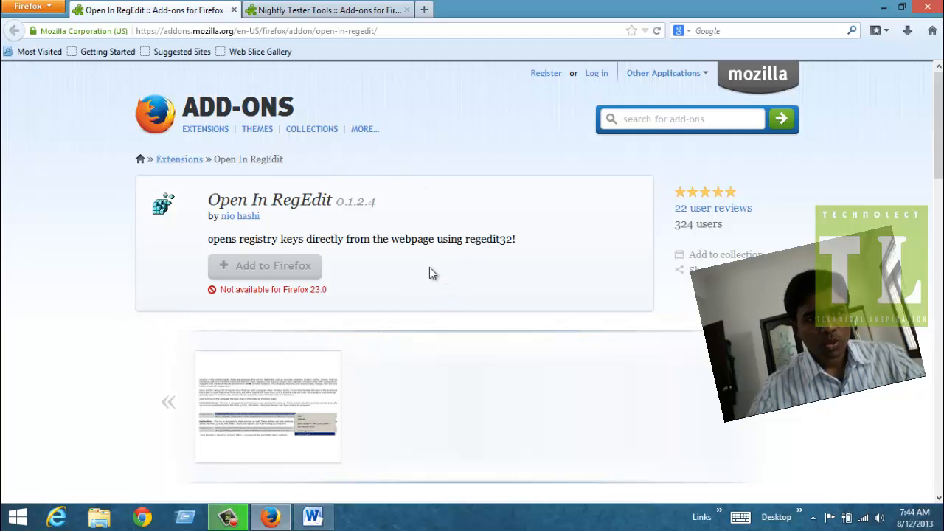
Try installing Open In RegEdit anyway, then reopen the Nightly Tester Tools menu after rejection
click(265, 266)
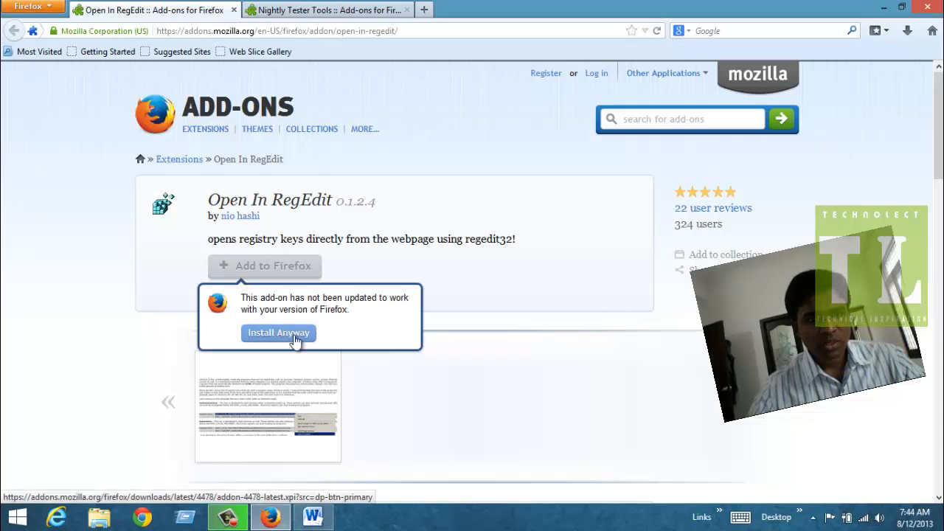
click(279, 332)
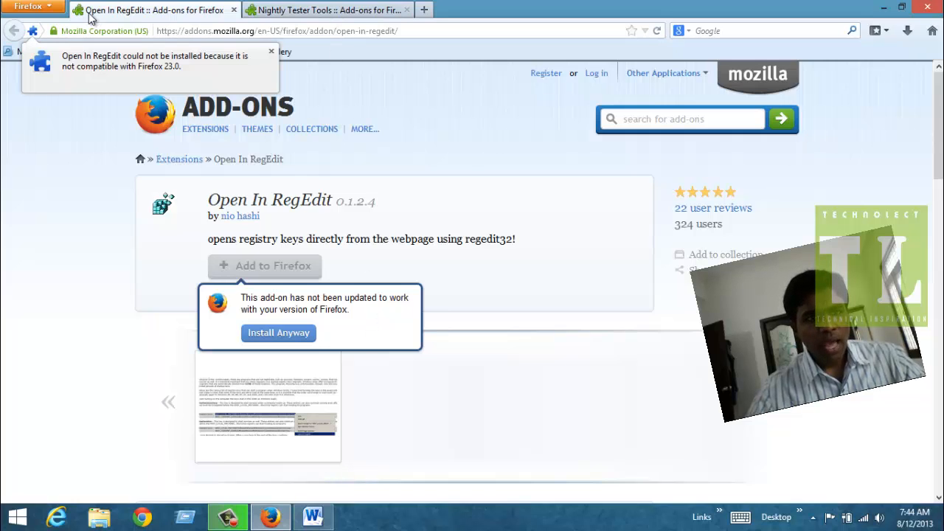
click(28, 7)
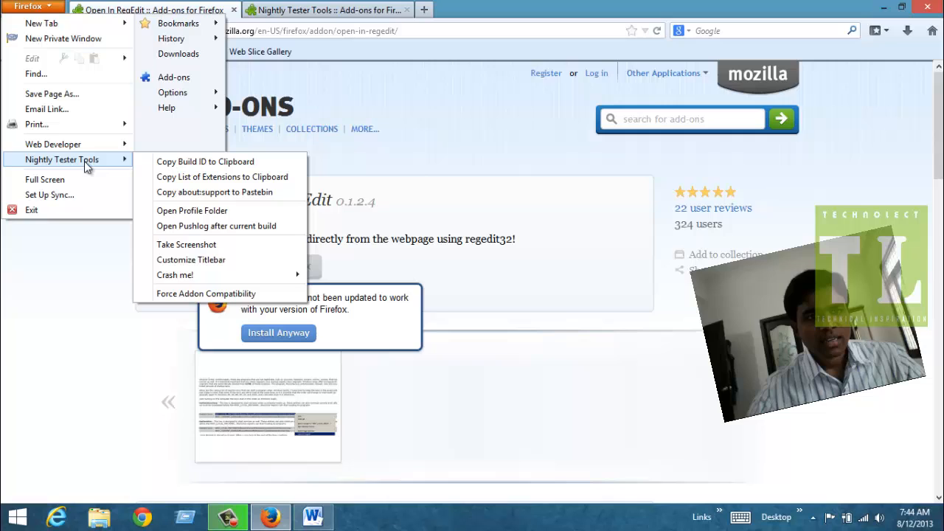
mouse_move(205, 293)
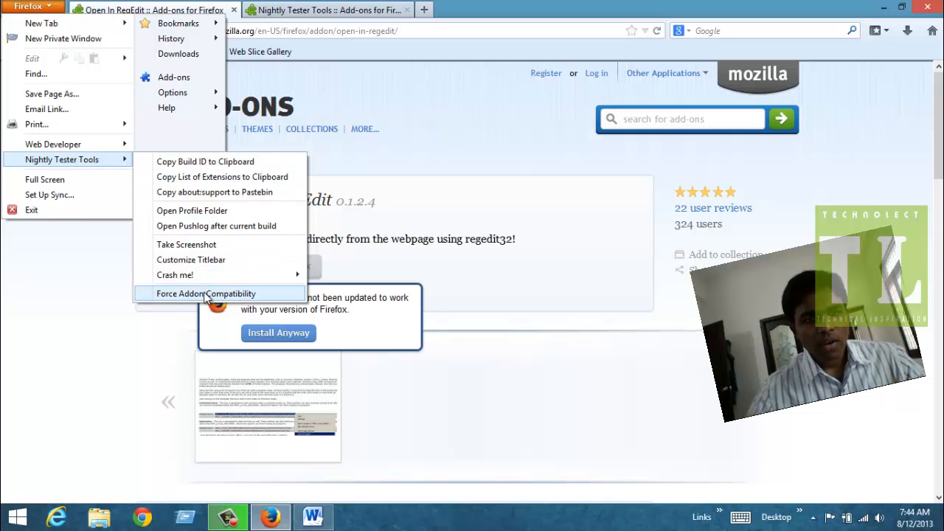
Turn on Force Addon Compatibility and restart Firefox to apply it
click(206, 294)
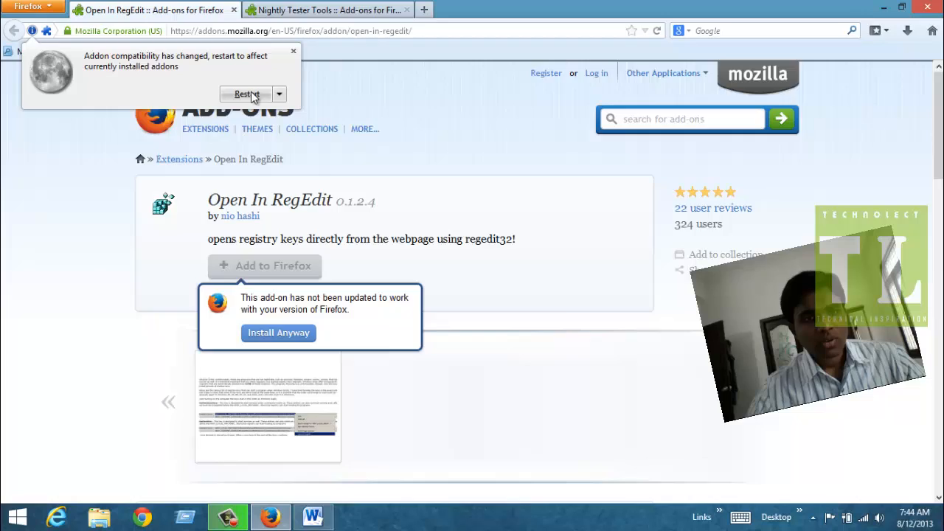
click(247, 93)
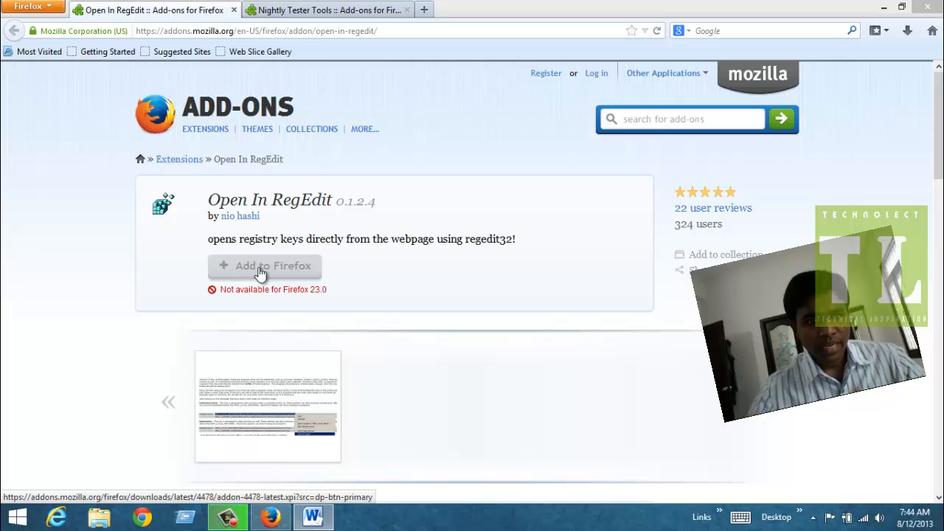
Add Open In RegEdit via Install Anyway and confirm with Install Now
click(265, 266)
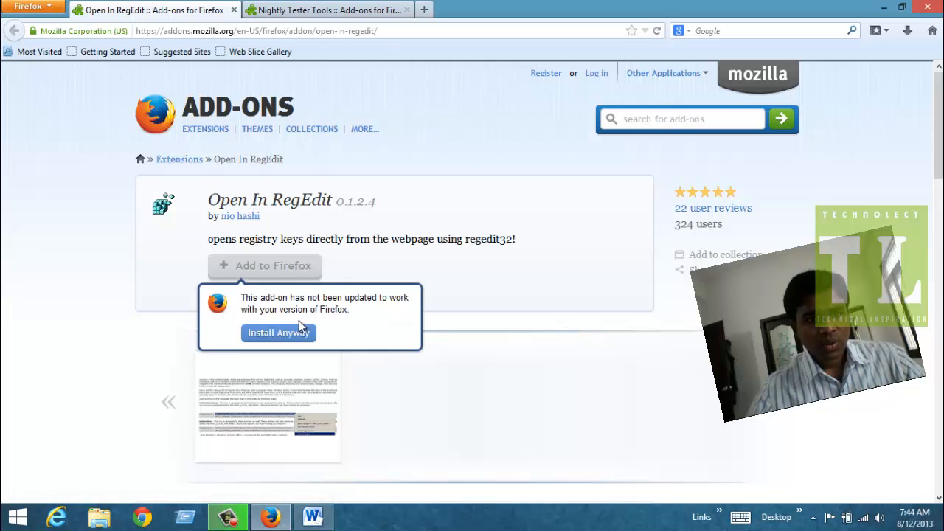
click(278, 333)
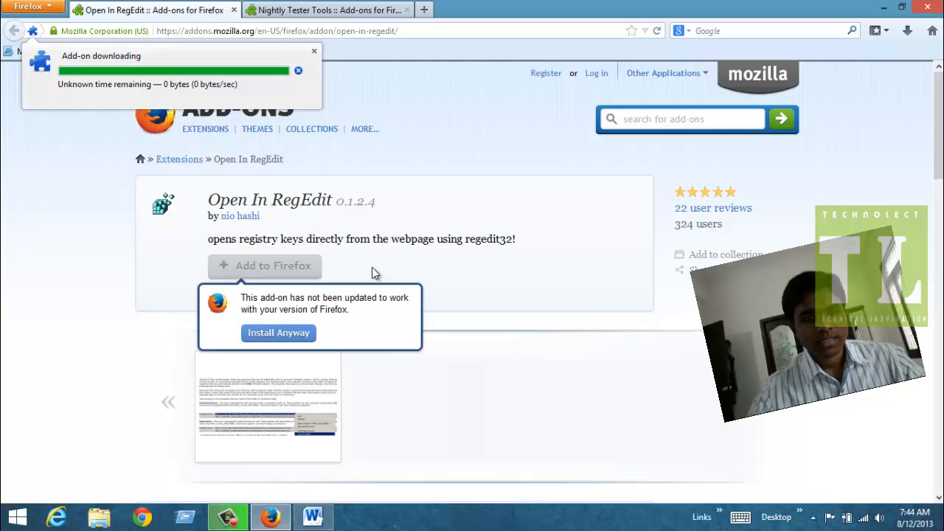
click(278, 333)
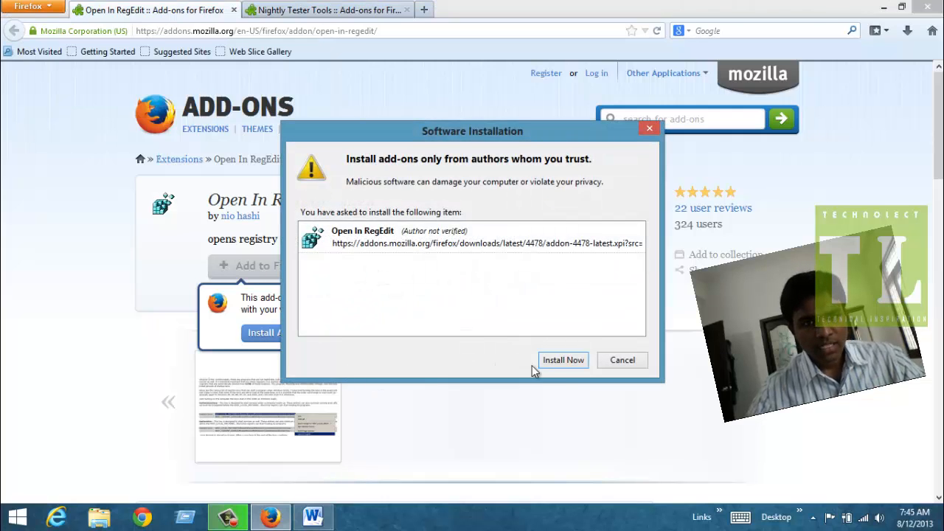
click(563, 360)
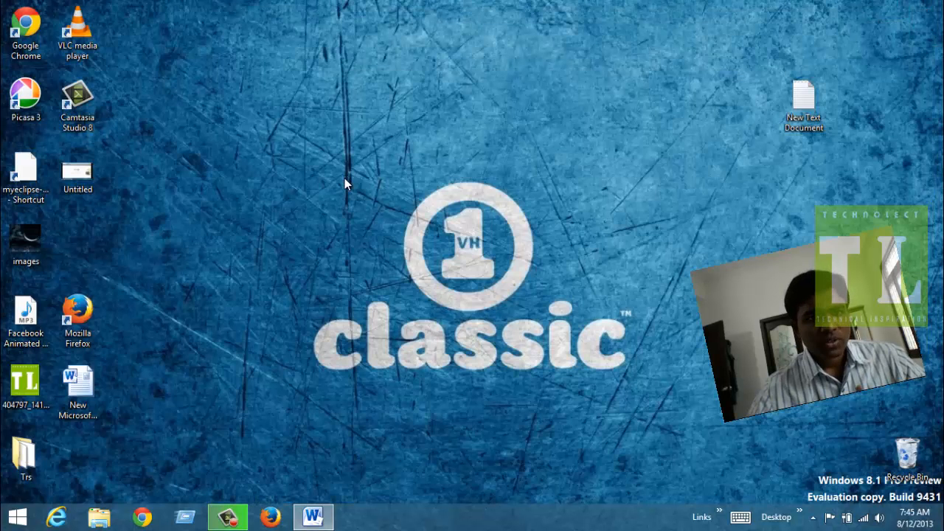
mouse_move(405, 279)
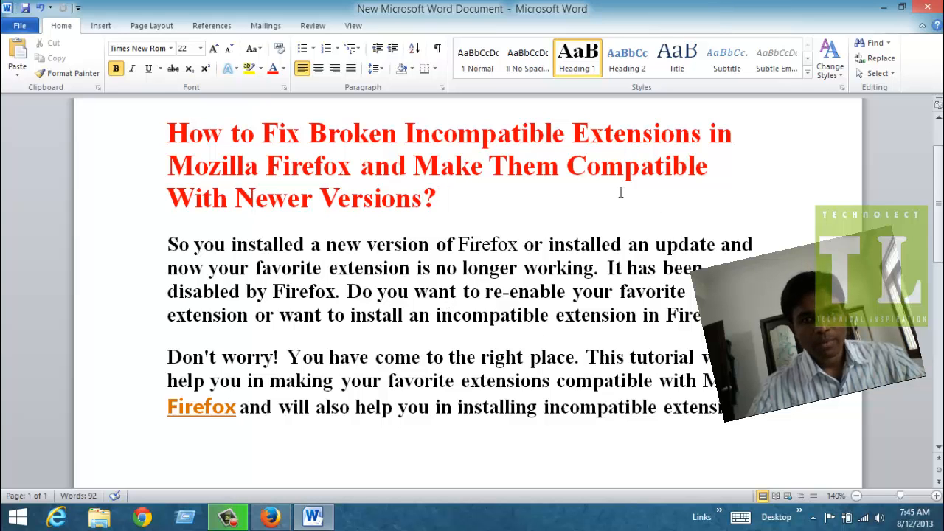
Switch from the Word tutorial back to Firefox's Open In RegEdit page via the taskbar
click(270, 517)
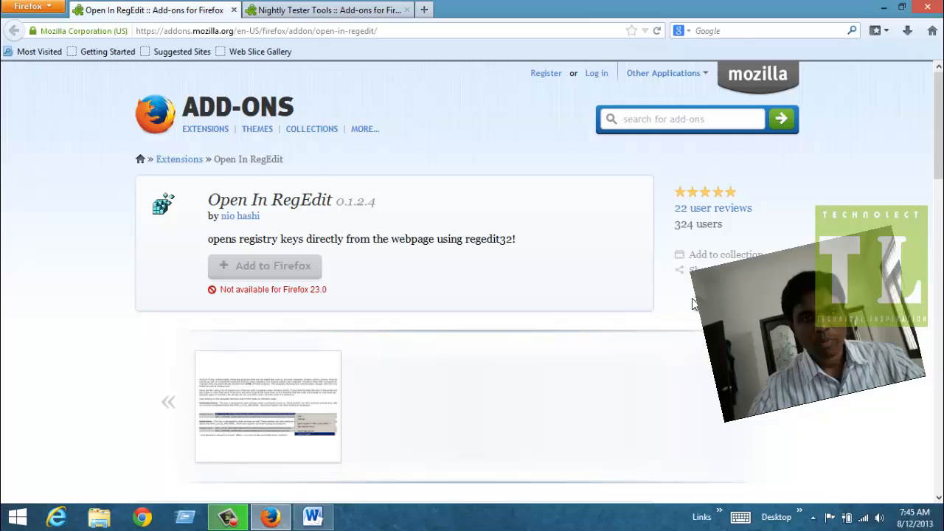